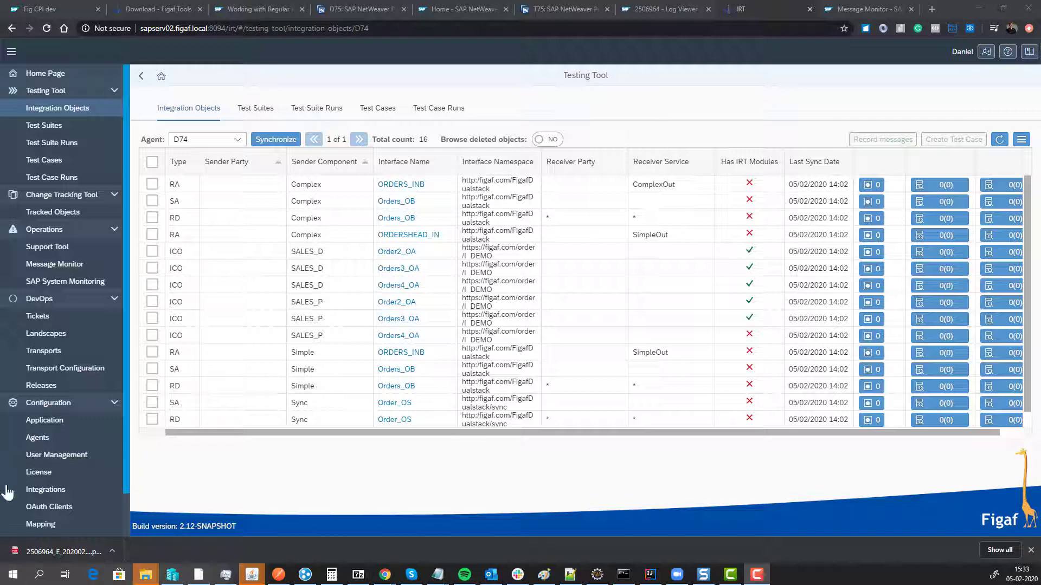
# - Select the RD Complex Orders_OB integration object on agent D74 for recording
pyautogui.click(152, 218)
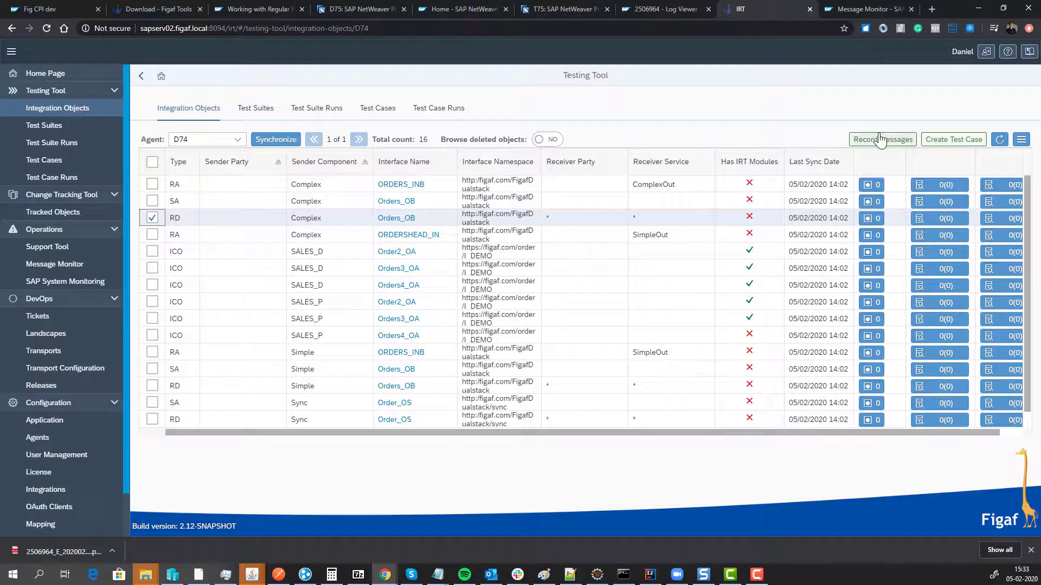
# - Create test suite 'Demo migration' recording 6 messages over a 12-hour RD lookup period
pyautogui.click(882, 139)
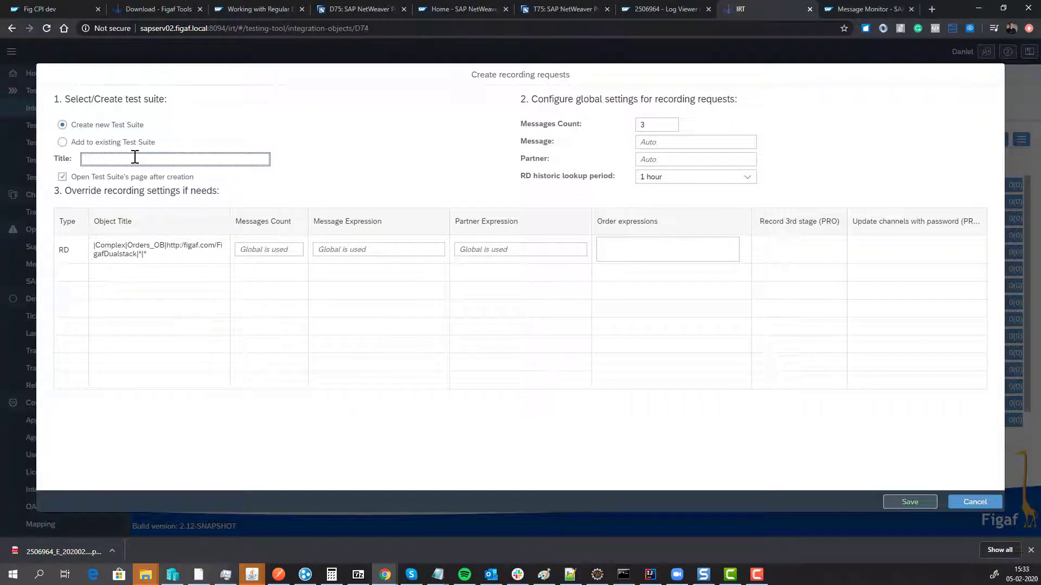
pyautogui.write('Dmeo')
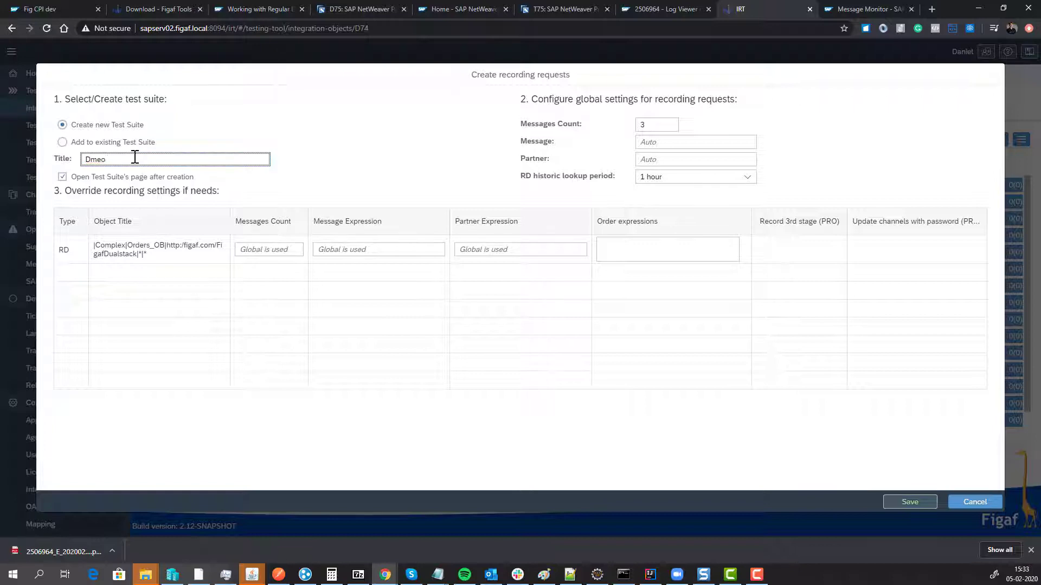
pyautogui.write('Demo m')
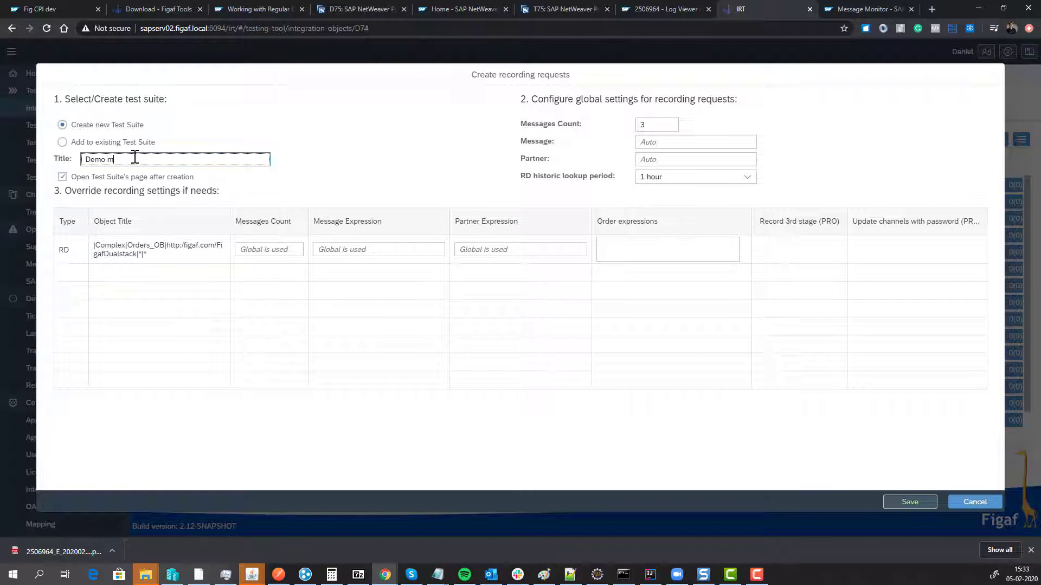
pyautogui.write('igration')
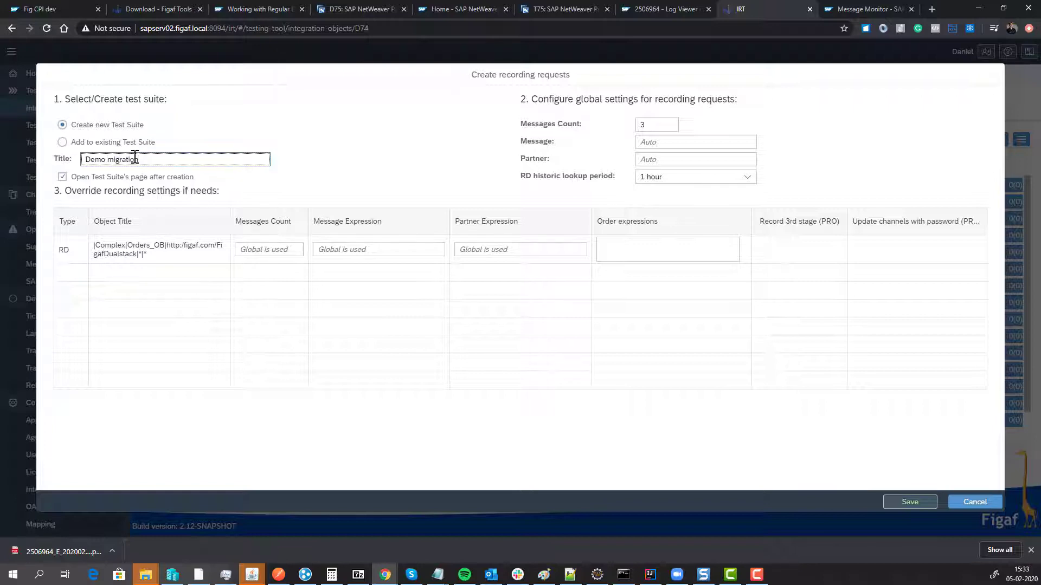
pyautogui.click(656, 124)
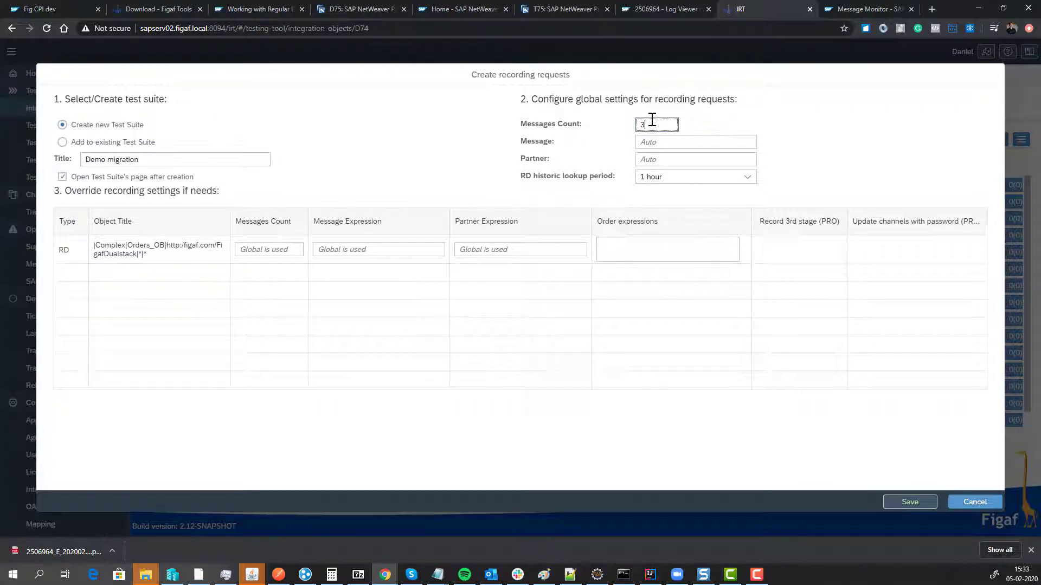
pyautogui.write('6')
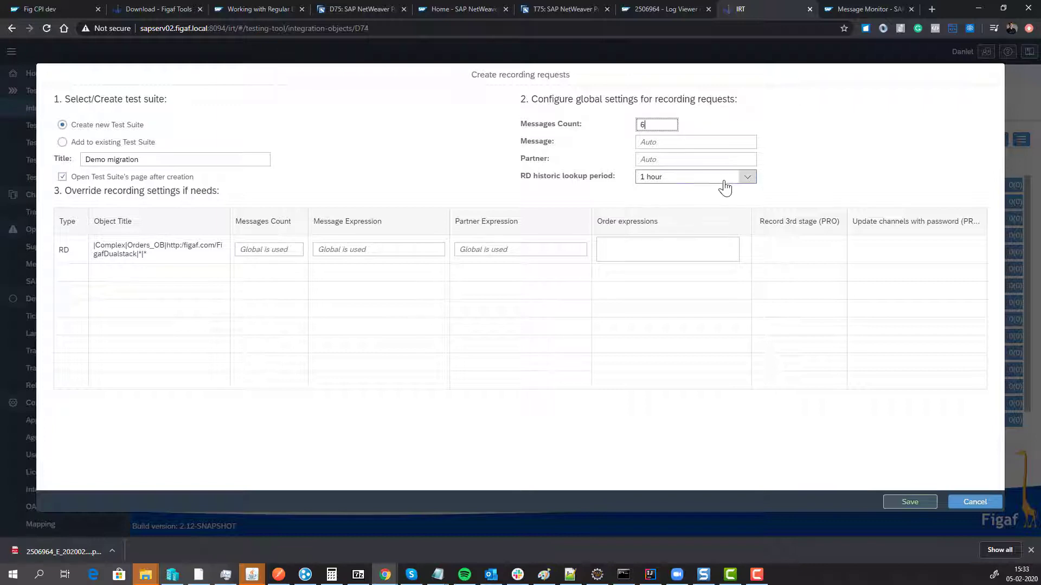
pyautogui.click(695, 177)
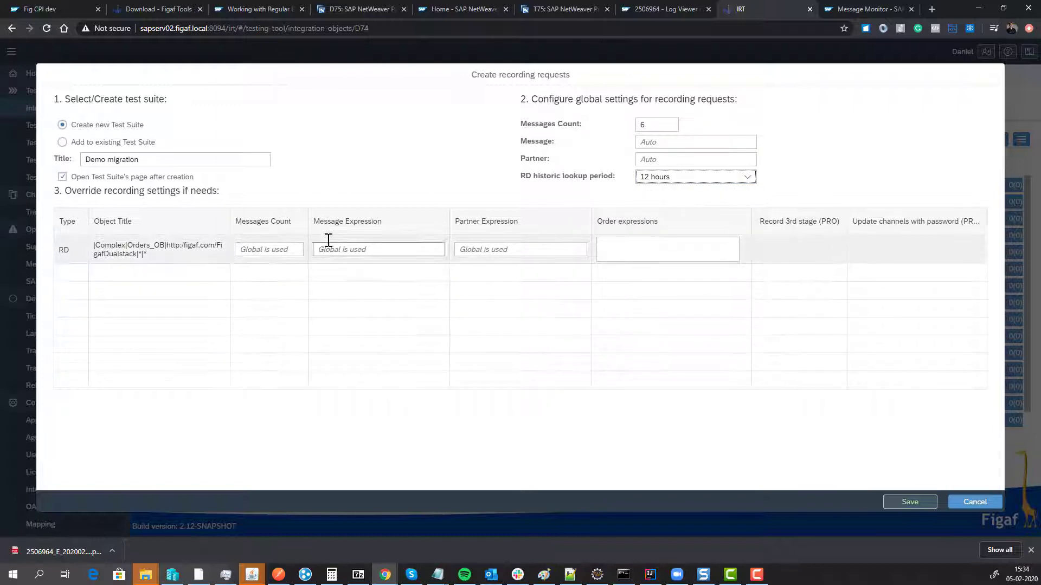
pyautogui.moveTo(858, 471)
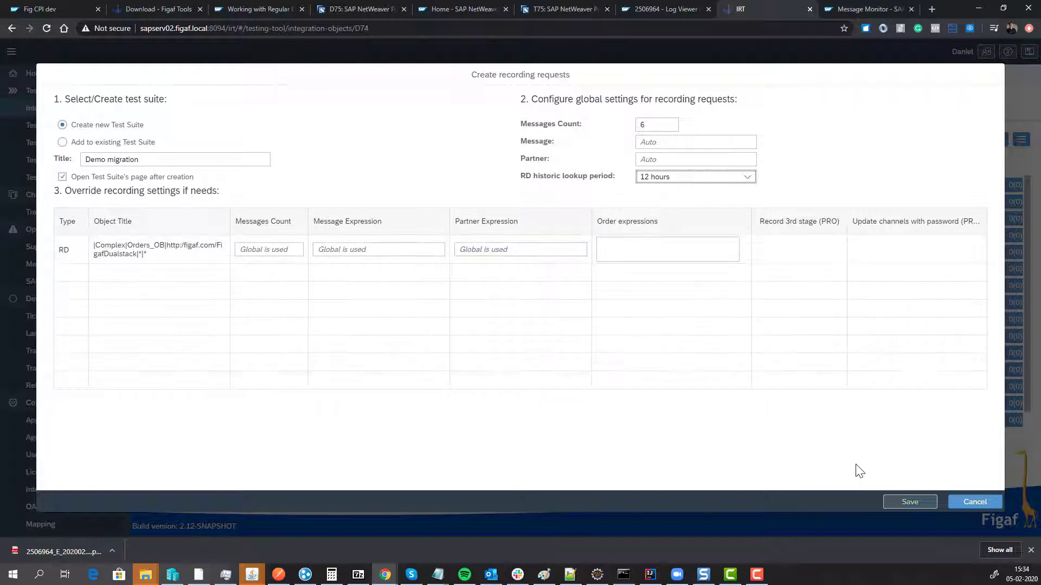
pyautogui.click(909, 502)
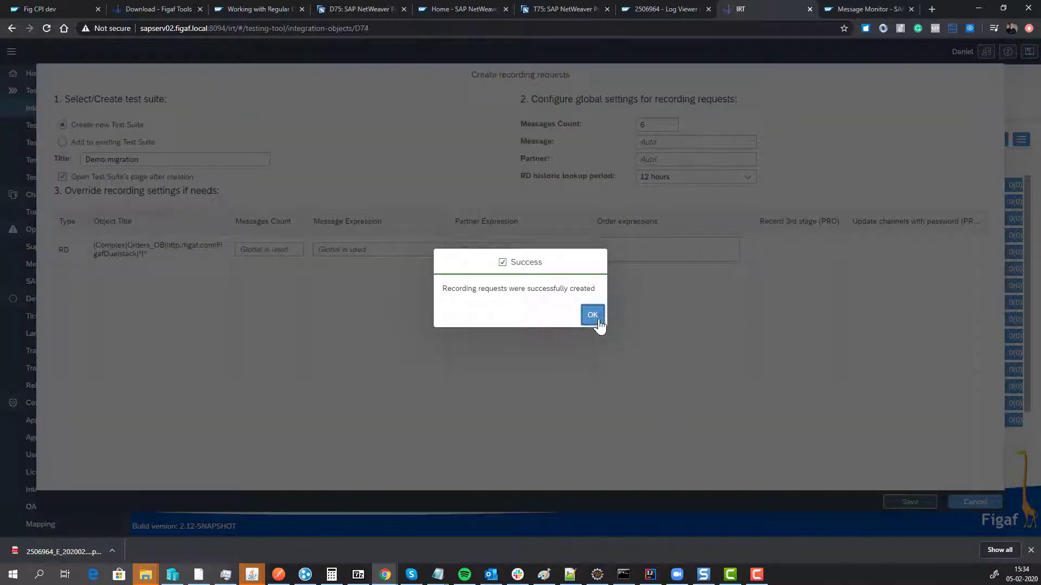
pyautogui.click(592, 314)
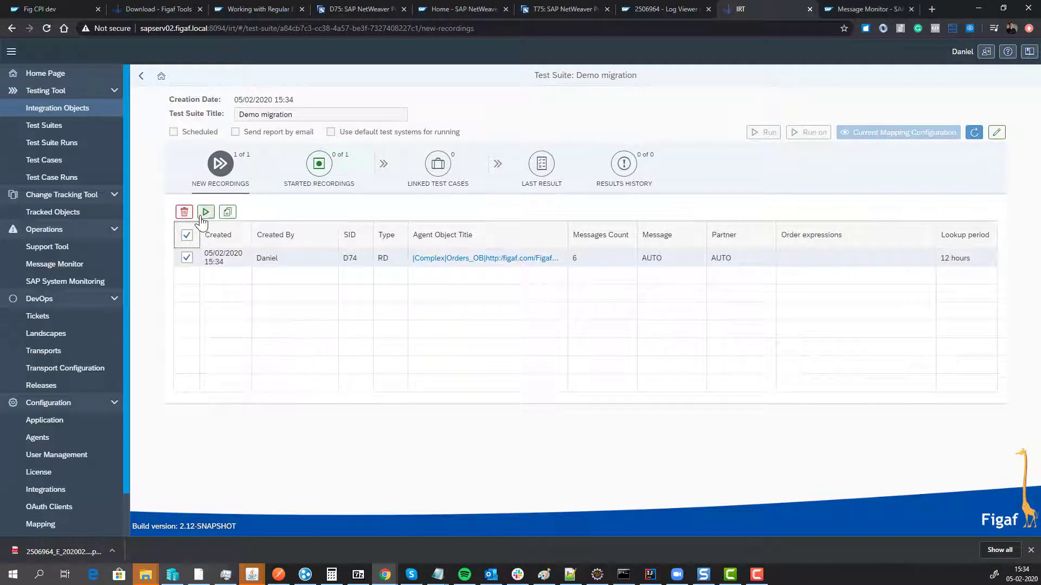
# - Start the recording and review its captured messages: 6 inbound, 12 outbound
pyautogui.click(204, 212)
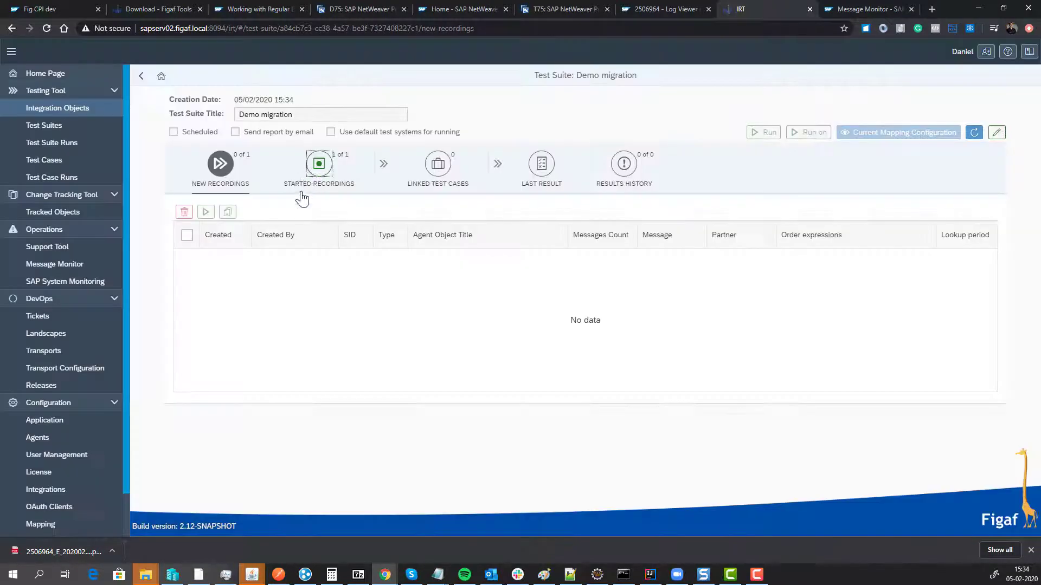
pyautogui.click(318, 163)
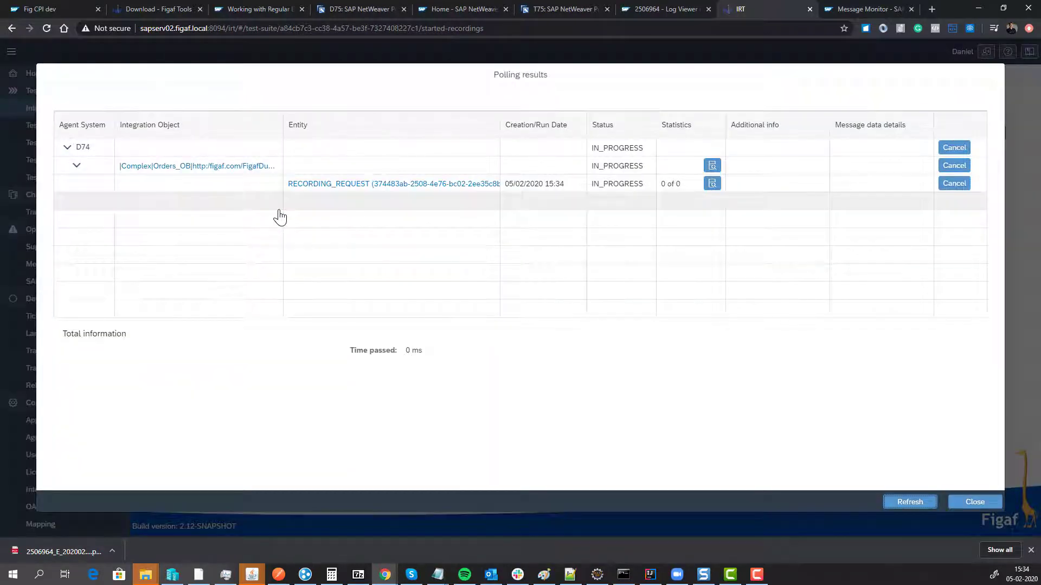
pyautogui.click(908, 502)
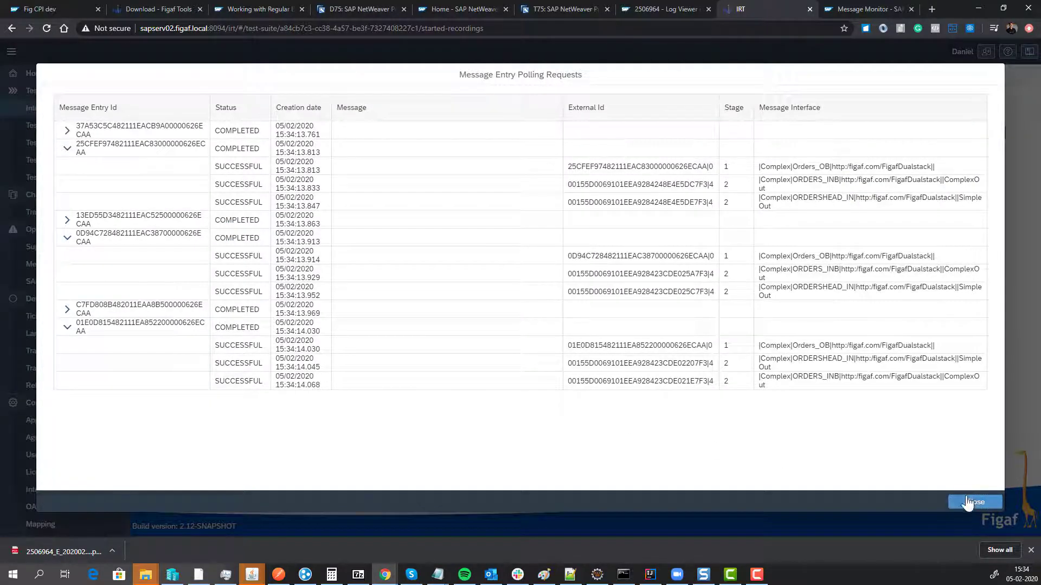
pyautogui.click(974, 502)
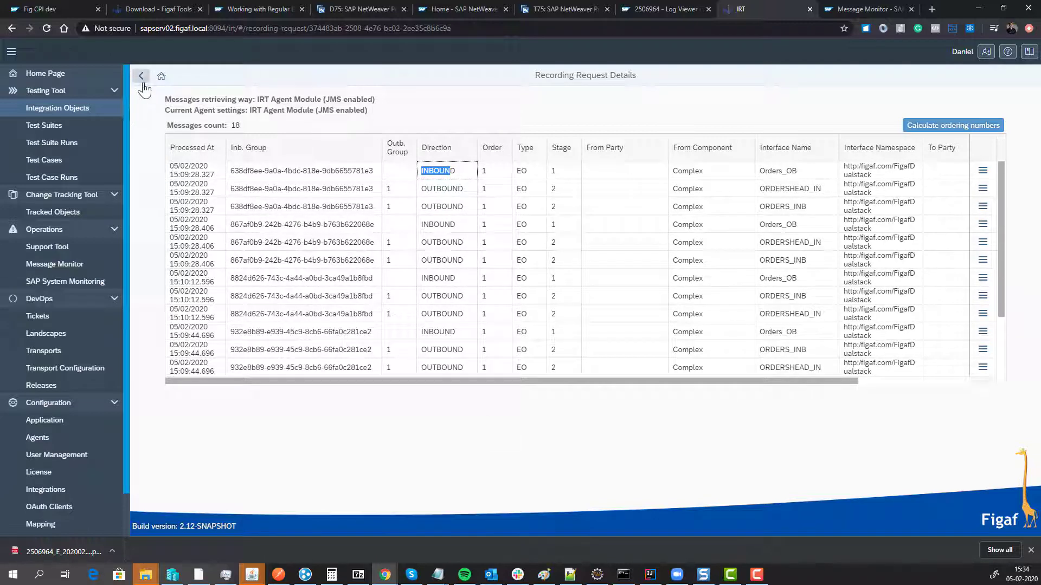
pyautogui.click(141, 75)
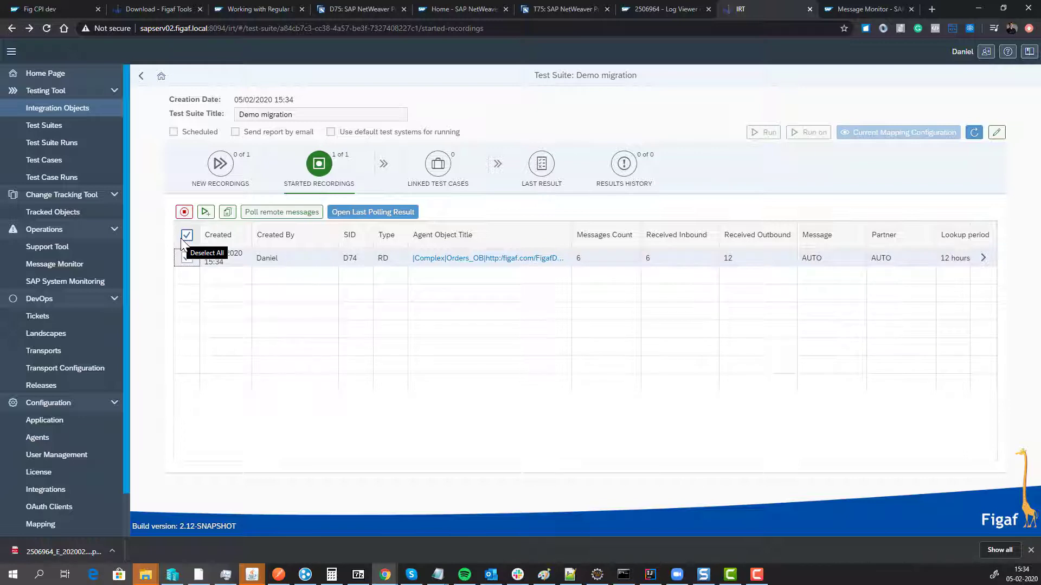
pyautogui.moveTo(165, 238)
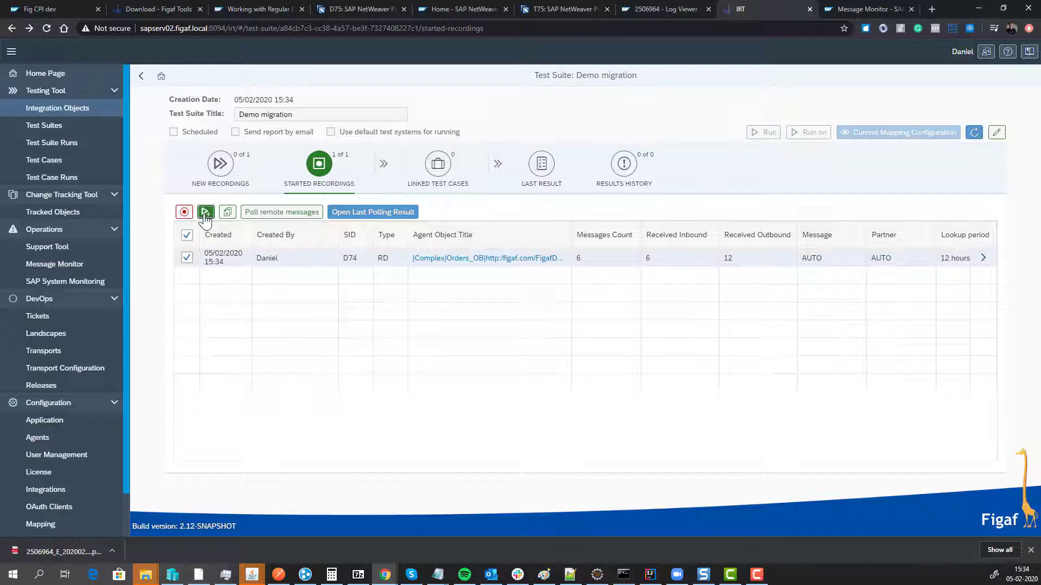
# - Create a regression test case from the recording and run the Orders_OB test on D75
pyautogui.click(206, 212)
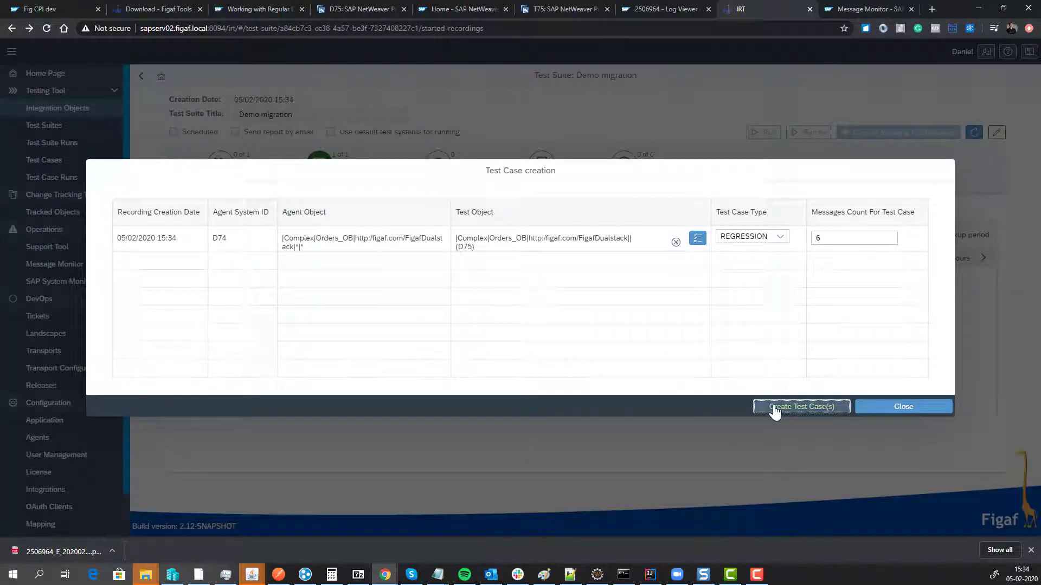
pyautogui.click(801, 406)
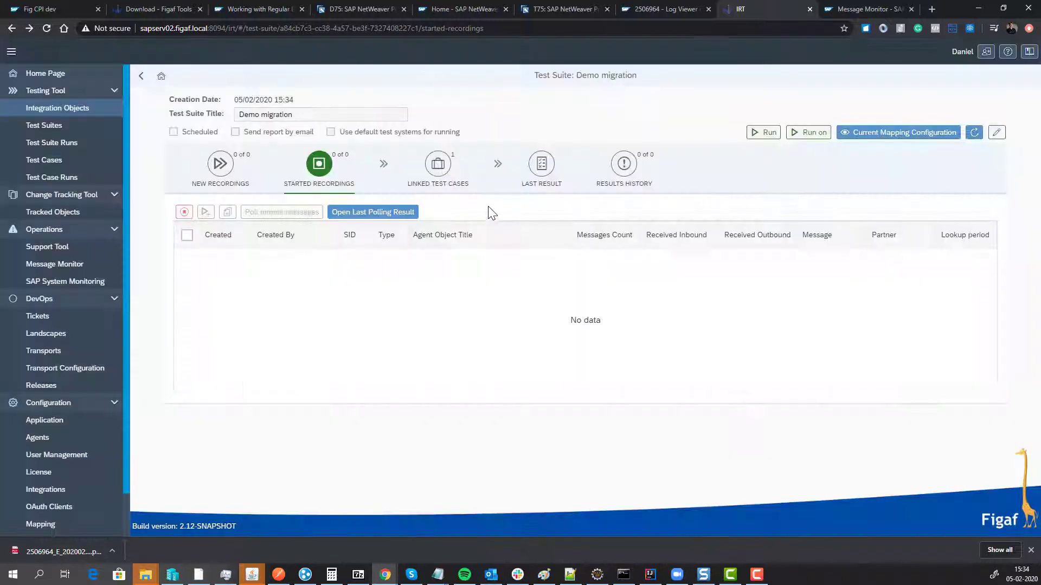
pyautogui.click(438, 166)
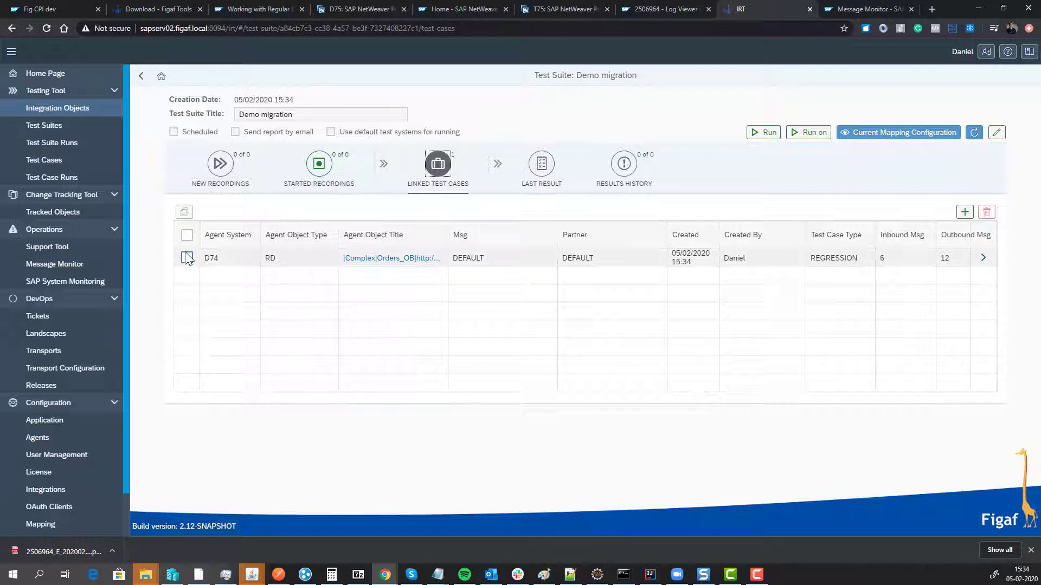
pyautogui.click(807, 132)
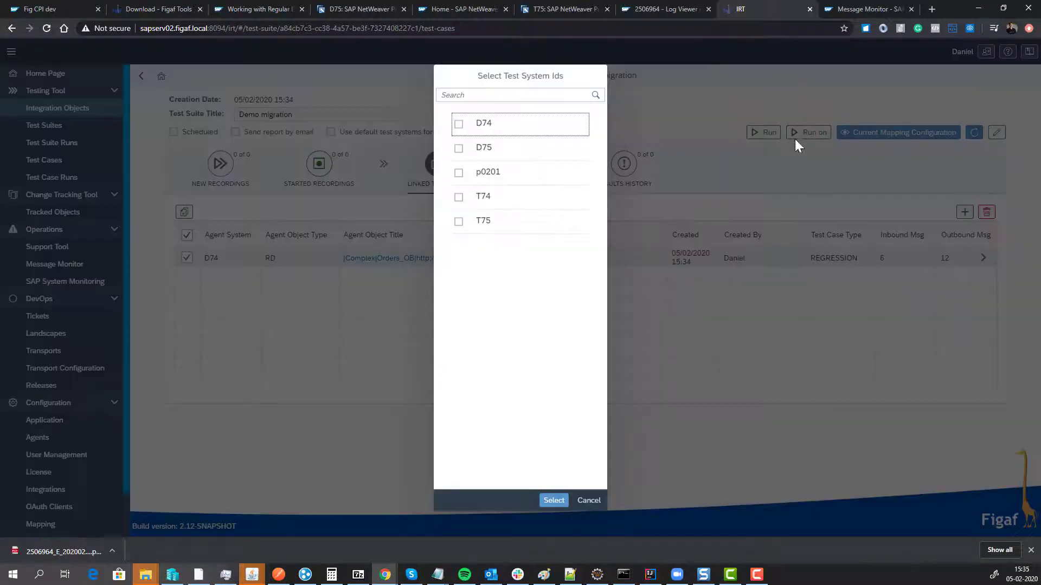
pyautogui.click(459, 165)
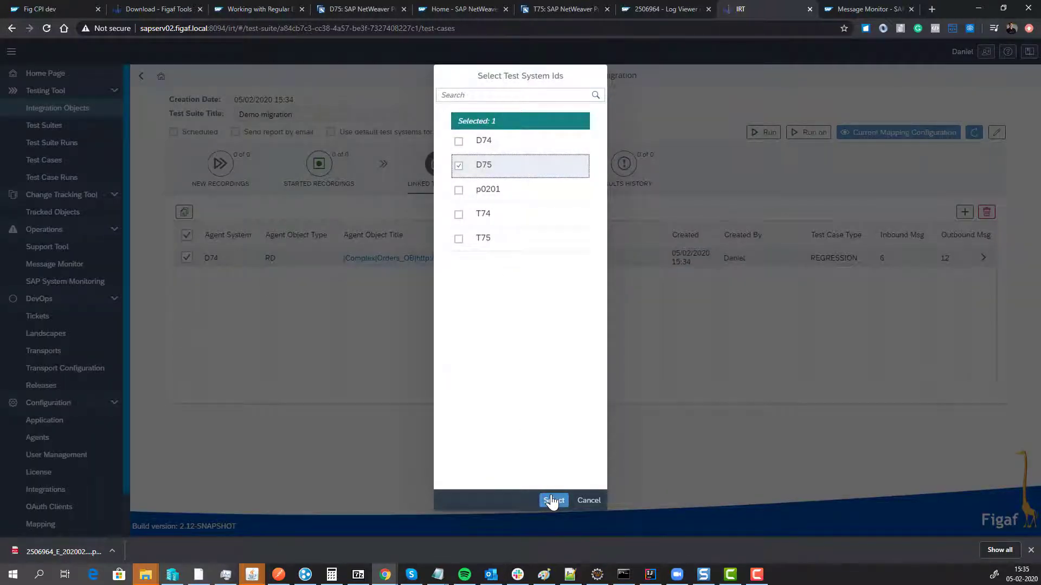
pyautogui.click(553, 500)
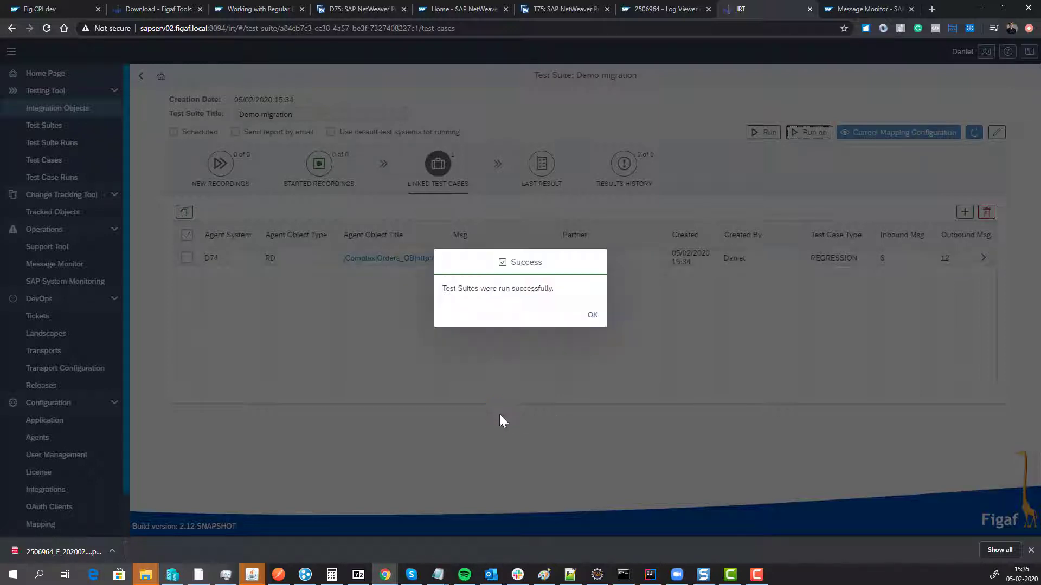
pyautogui.click(591, 314)
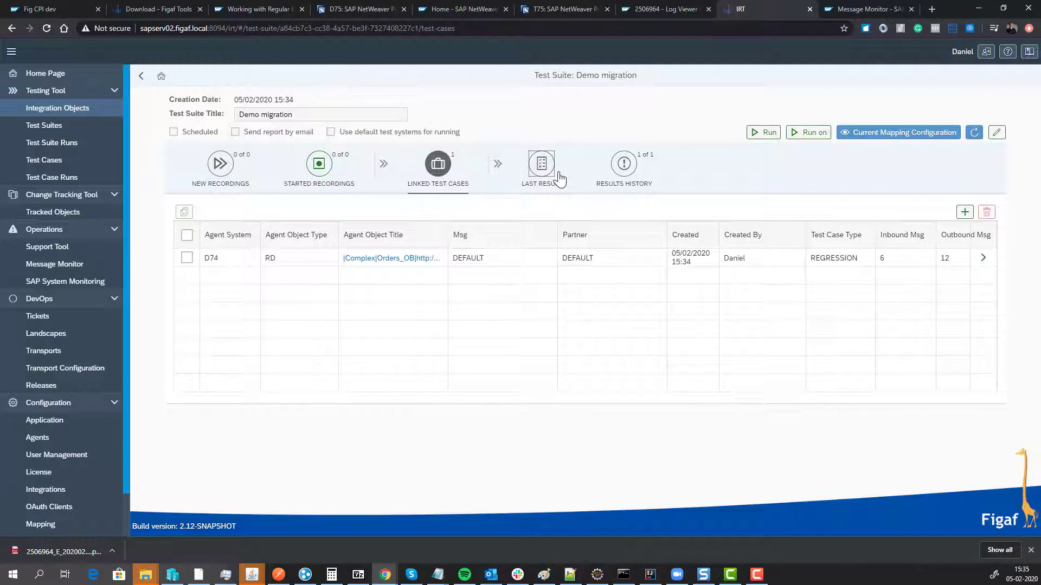
# - Open the last run's detailed results and show Diffs for an ORDERS_INB message
pyautogui.click(540, 164)
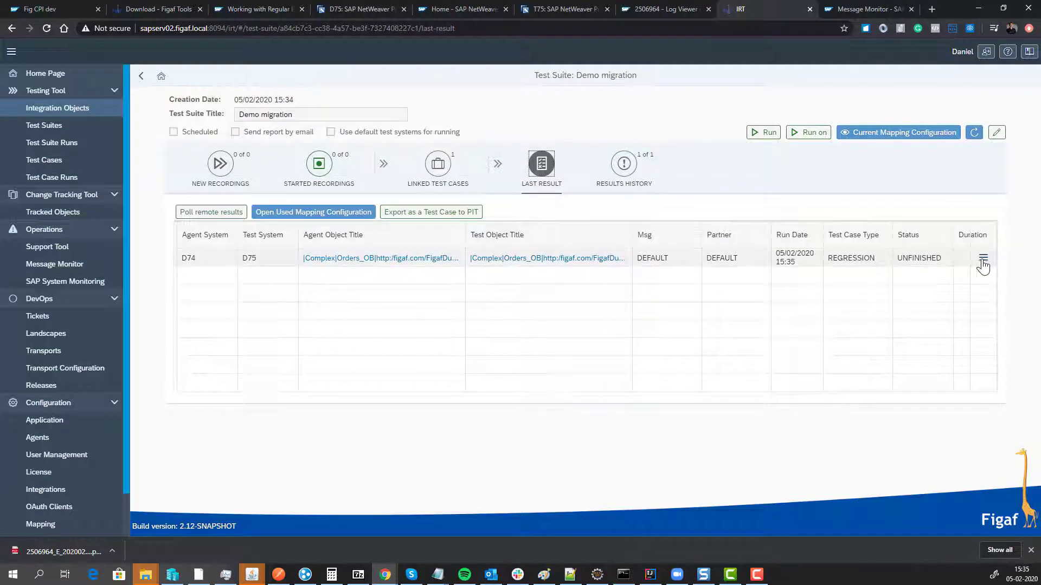
pyautogui.click(982, 259)
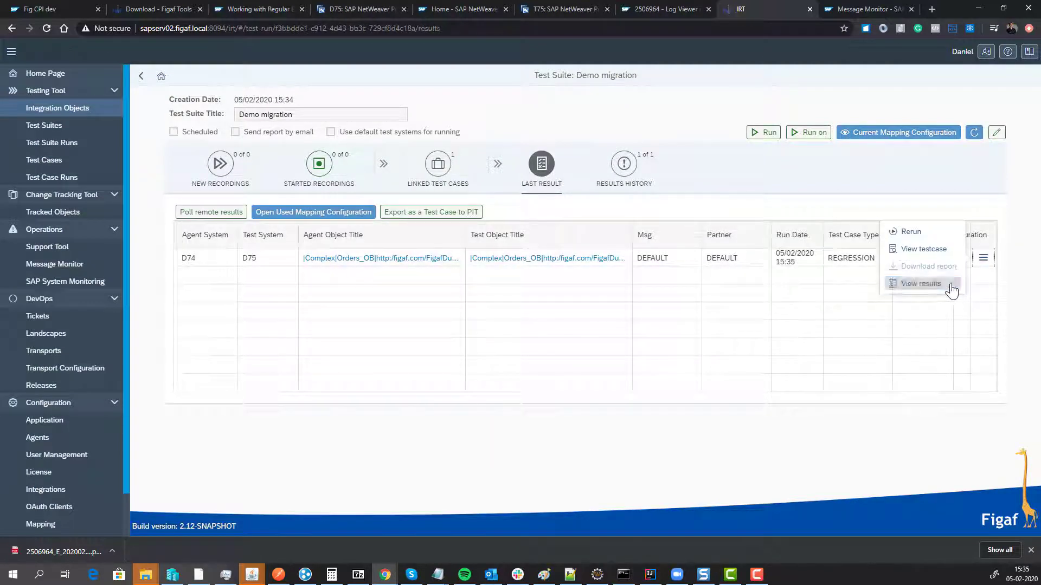
pyautogui.click(920, 283)
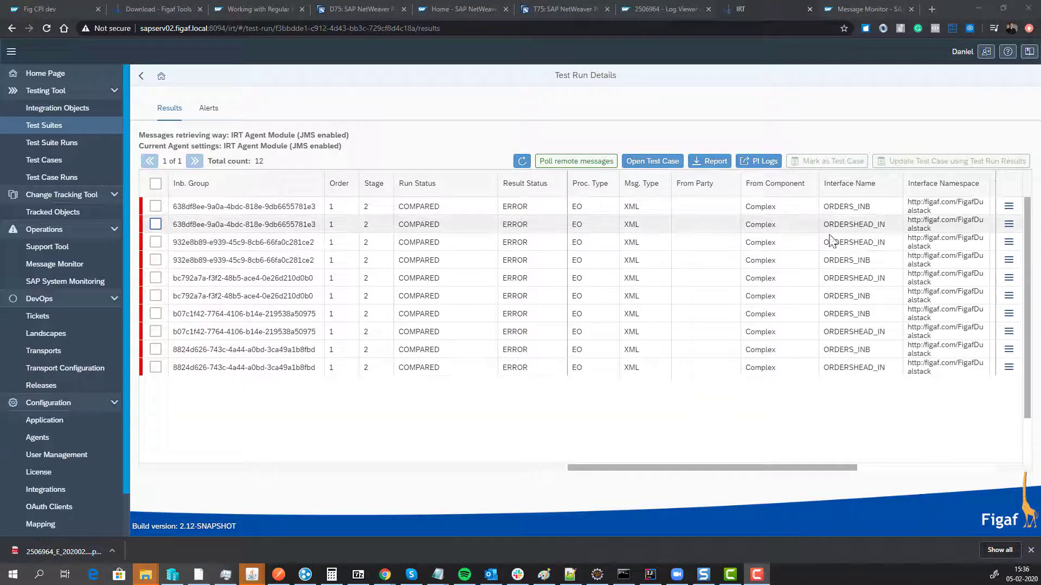
pyautogui.click(1008, 224)
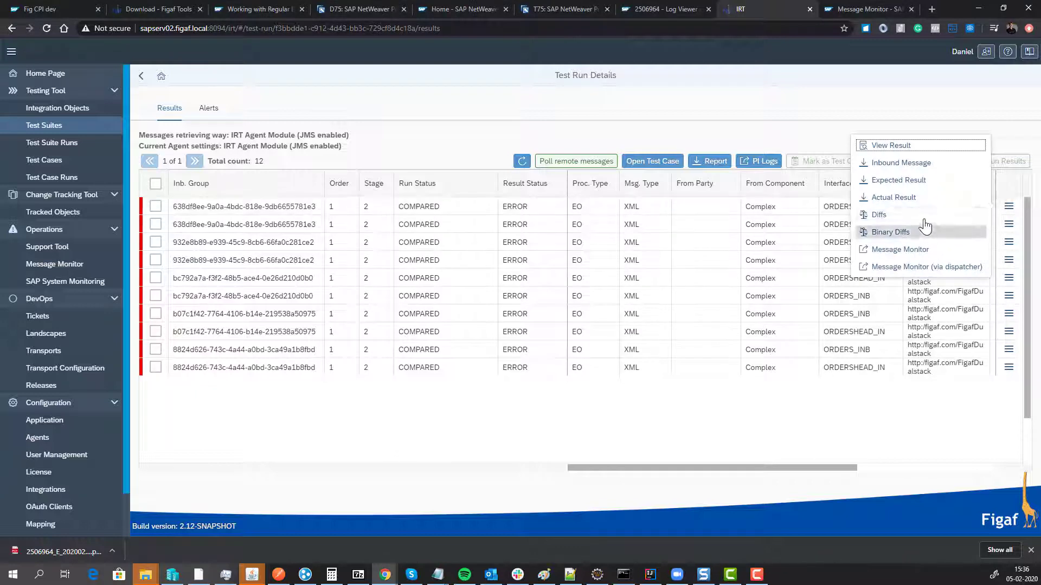
pyautogui.click(879, 214)
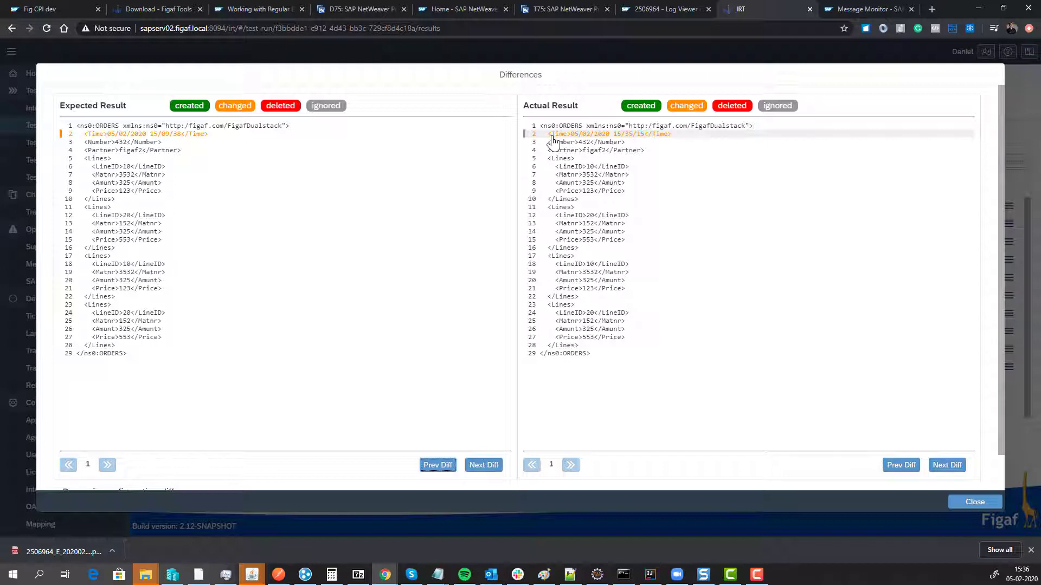
# - Ignore the differing /ORDERS/Time element, close the comparison, and return to Demo migration
pyautogui.click(554, 134)
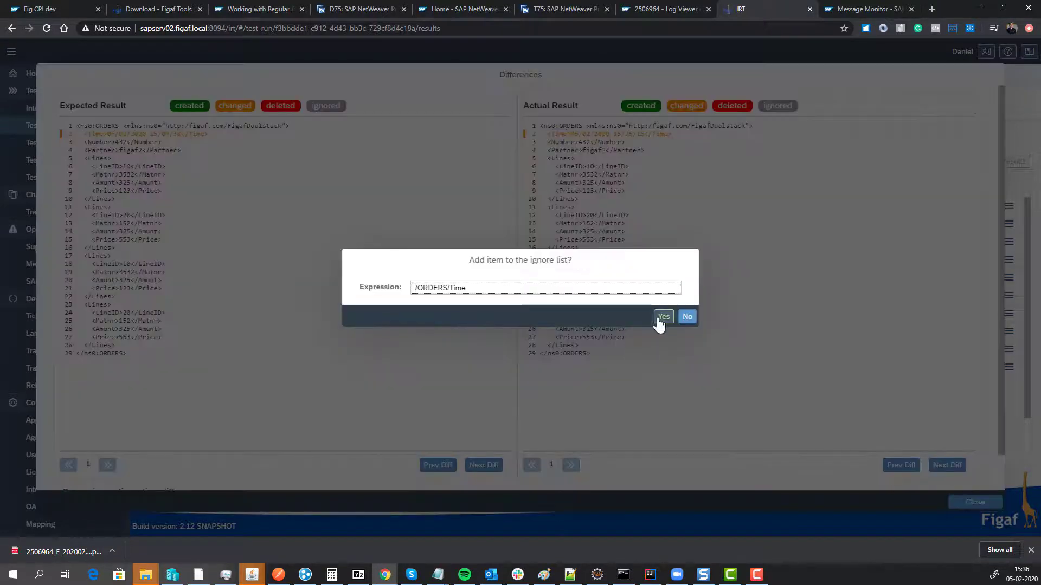
pyautogui.click(663, 317)
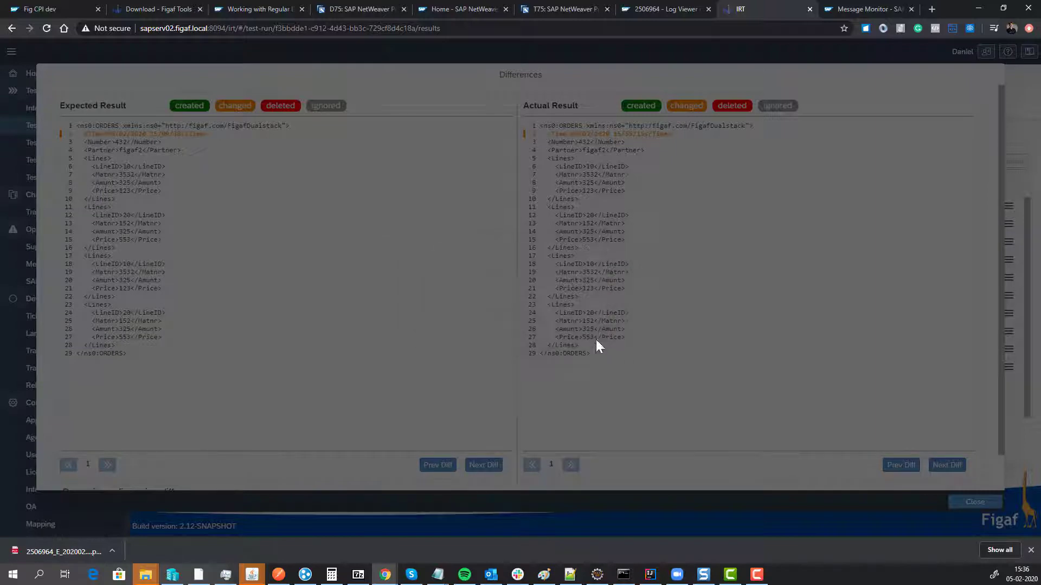
pyautogui.scroll(-3)
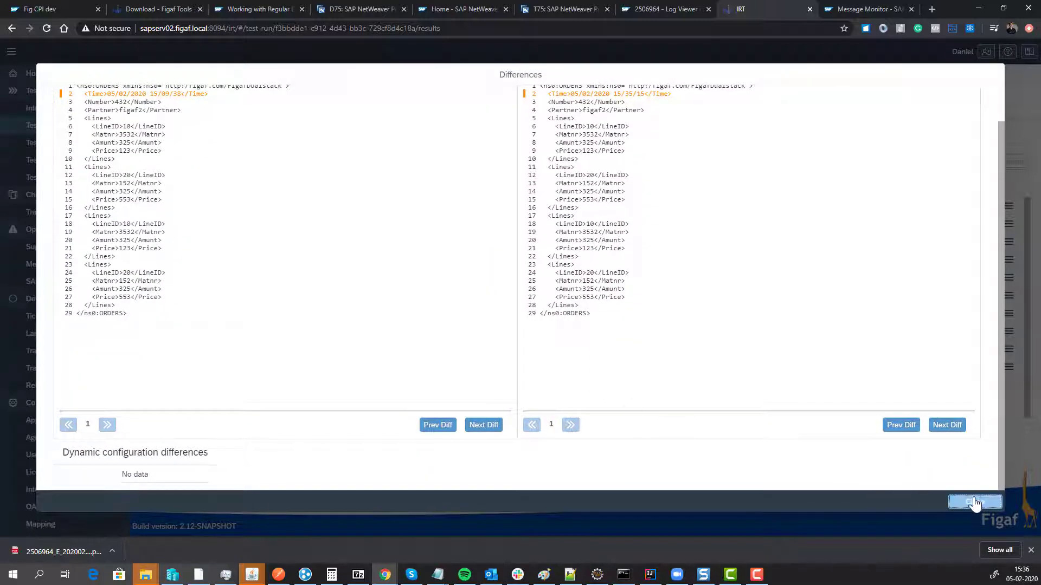
pyautogui.click(975, 502)
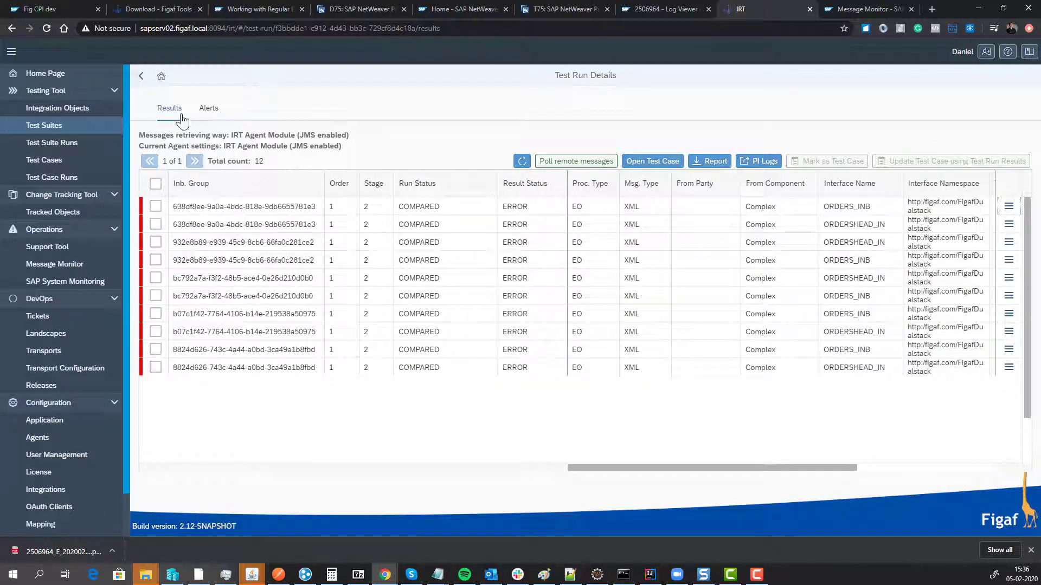
pyautogui.click(141, 75)
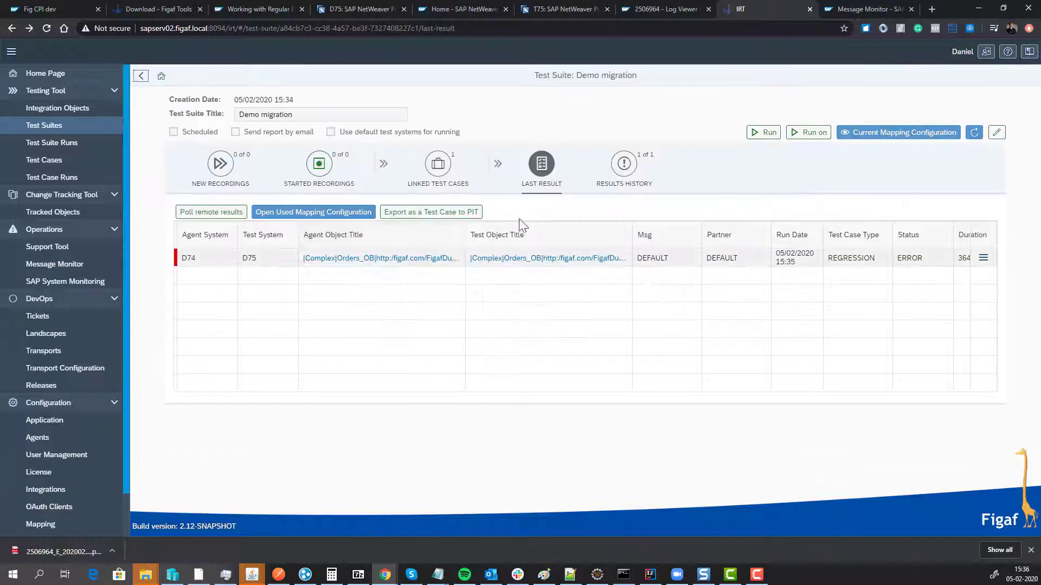
# - Run Demo migration on D75 again and view the new run's message results
pyautogui.click(811, 132)
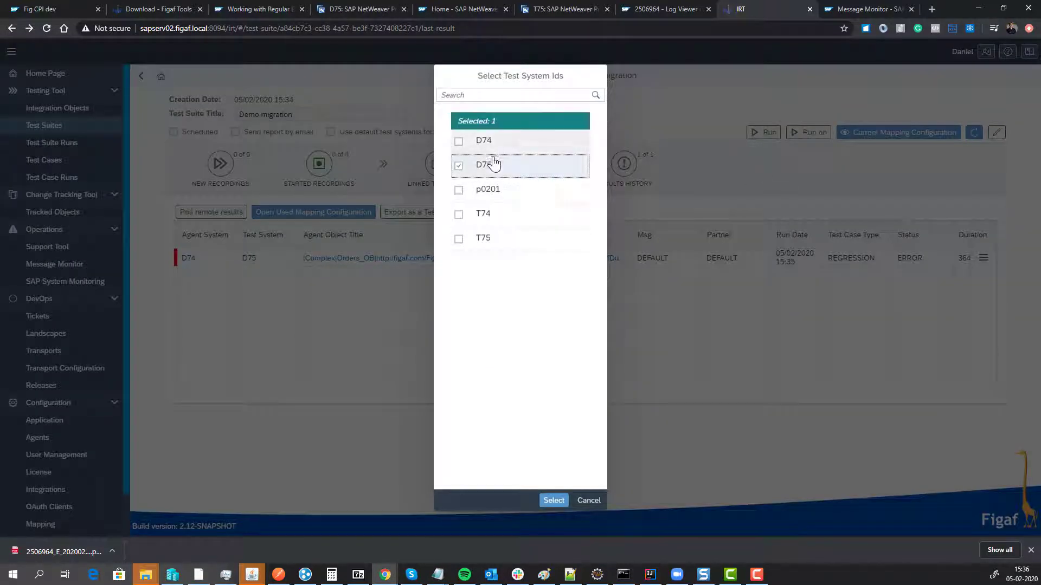
pyautogui.click(554, 499)
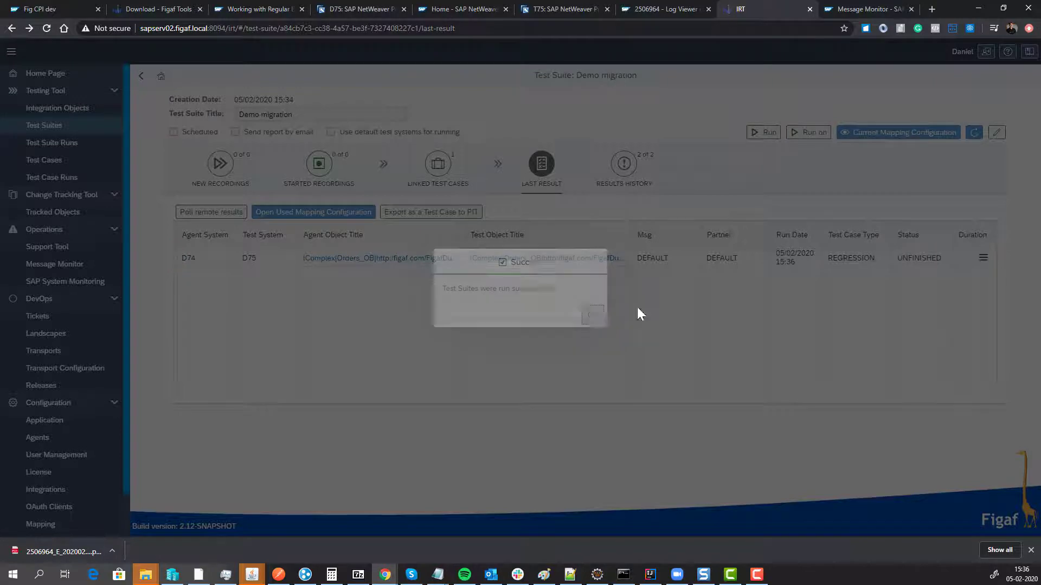
pyautogui.click(983, 257)
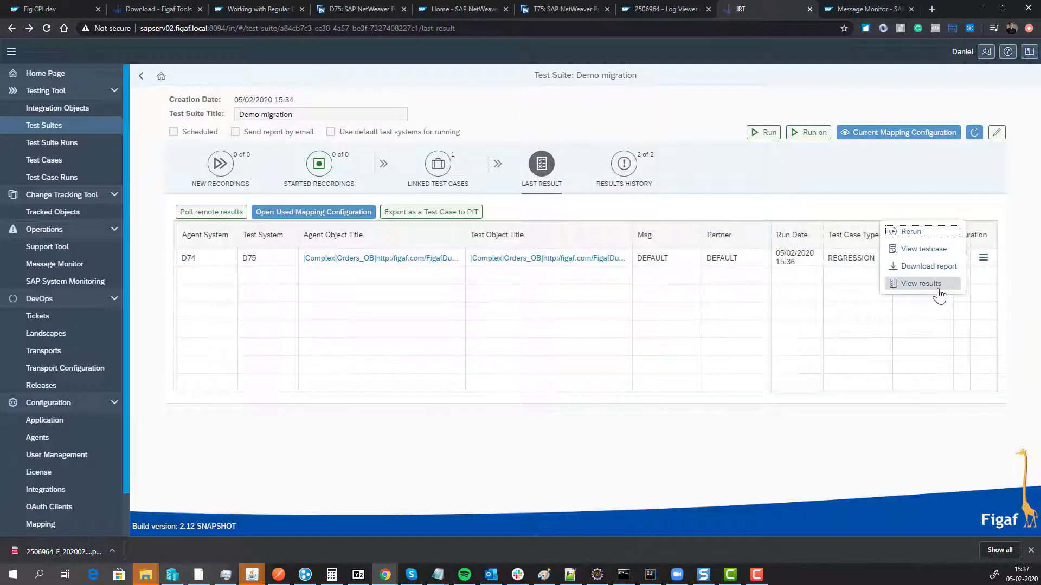
pyautogui.click(920, 284)
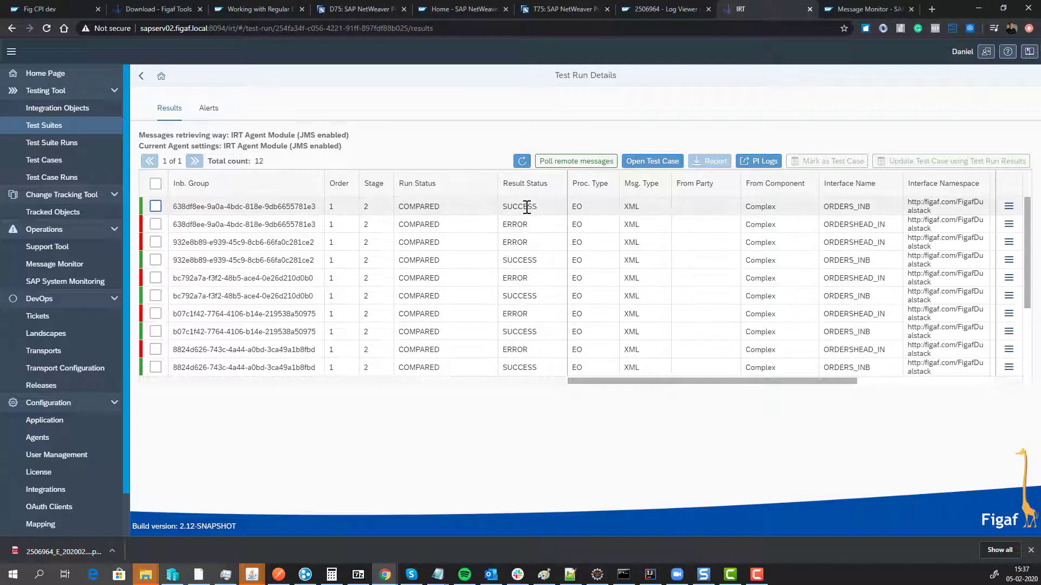
# - Open Diffs for an ORDERSHEAD_IN message and add /ORDERSHEAD/Time to the ignore list
pyautogui.click(1007, 206)
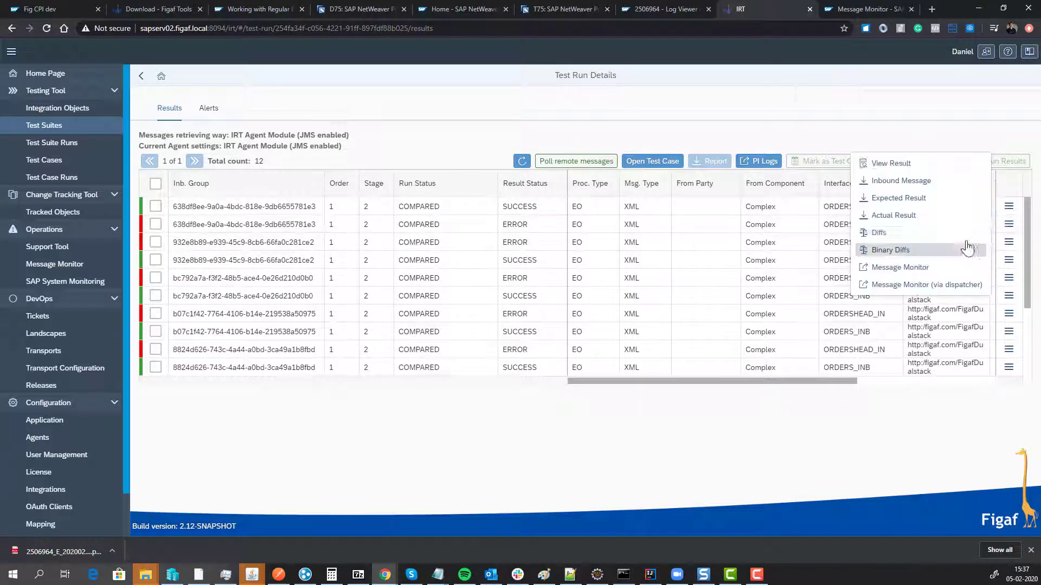
pyautogui.click(878, 232)
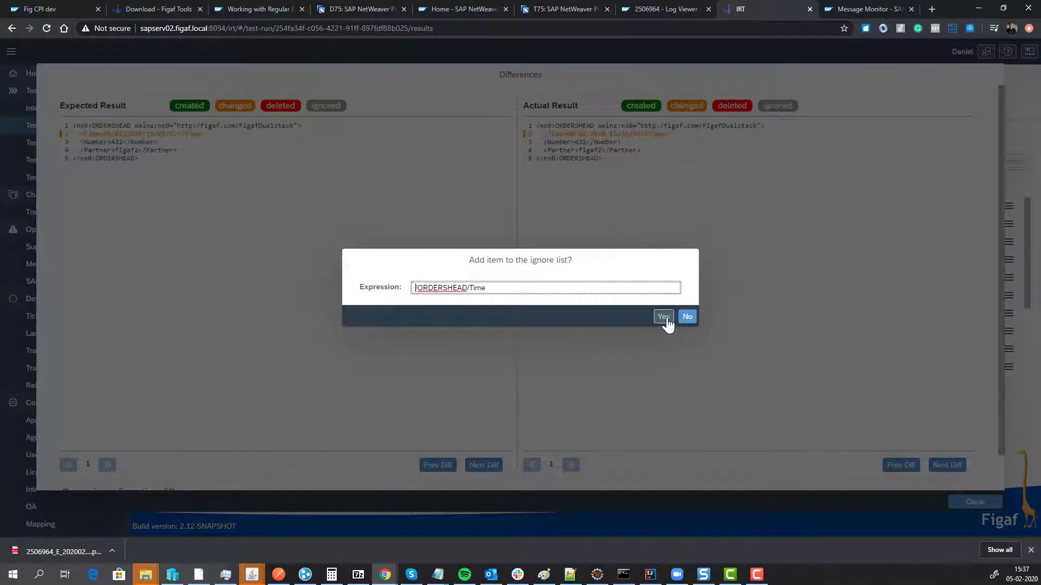
pyautogui.click(663, 317)
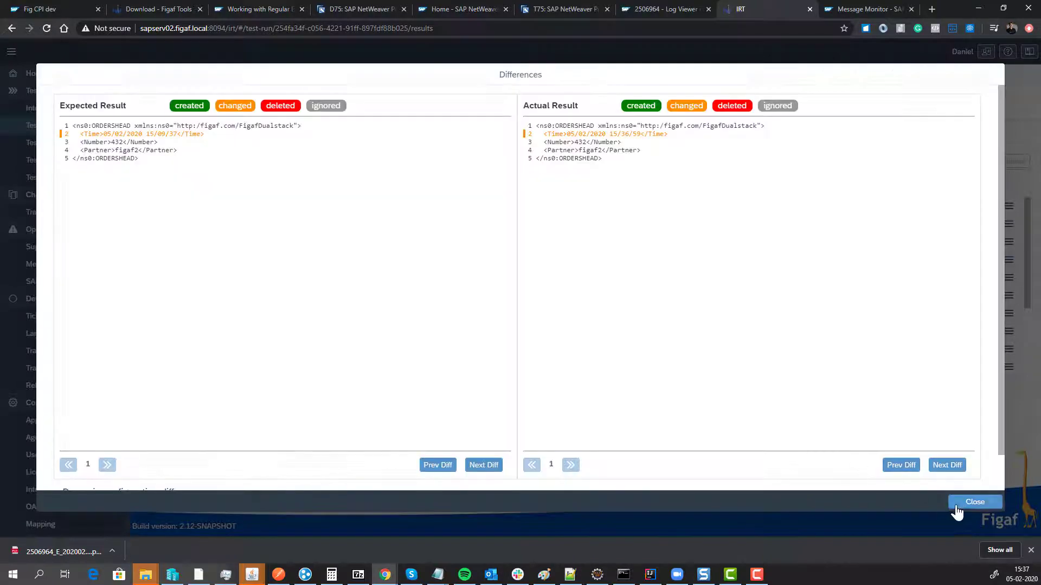
pyautogui.click(975, 502)
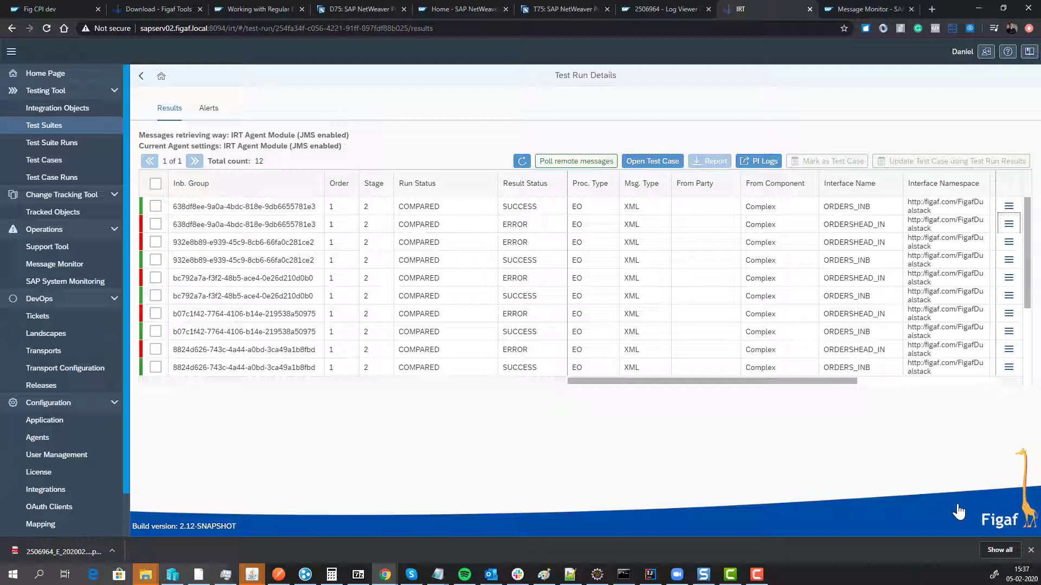
pyautogui.moveTo(859, 545)
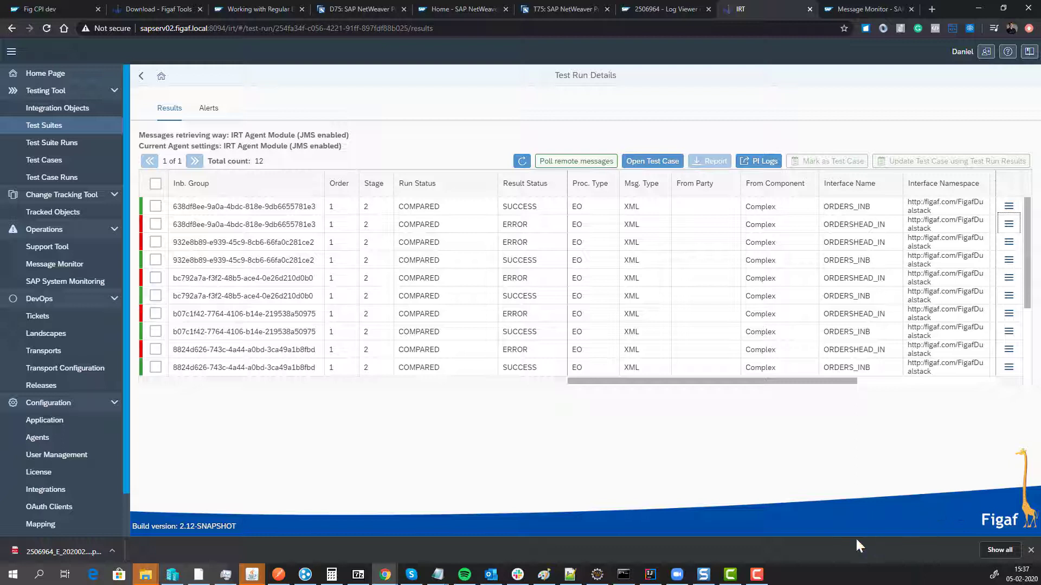